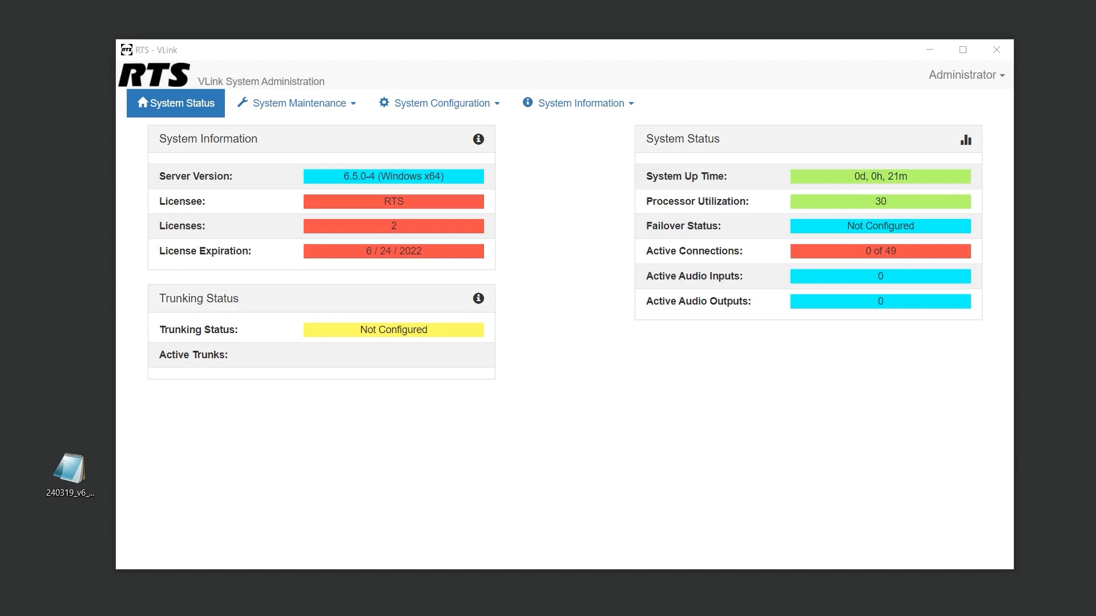
# - Show the System Maintenance options from the top navigation bar
pyautogui.click(297, 103)
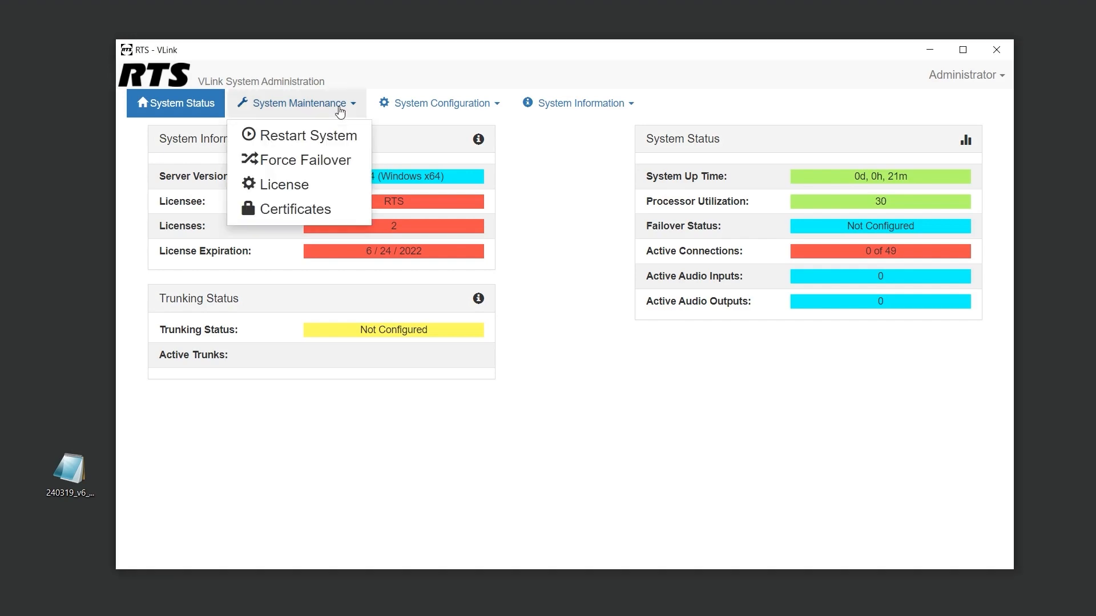
# - Show the License window with the system identification code
pyautogui.click(284, 185)
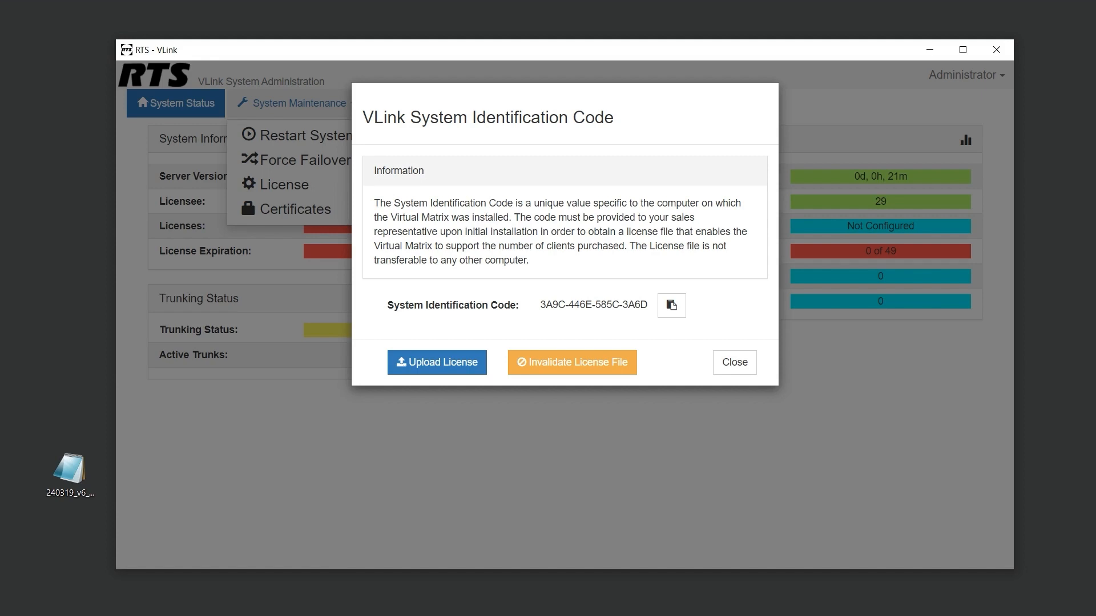
# - Upload VirtualMatrix.key from the Desktop so status shows licensee Bosch with 20 licenses
pyautogui.click(436, 362)
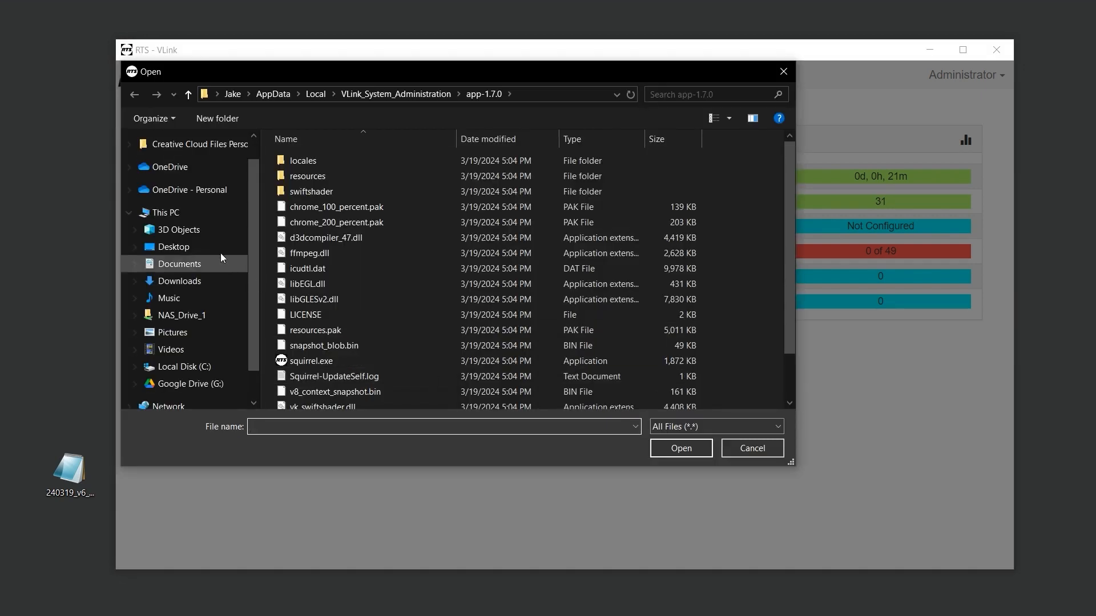
pyautogui.click(174, 247)
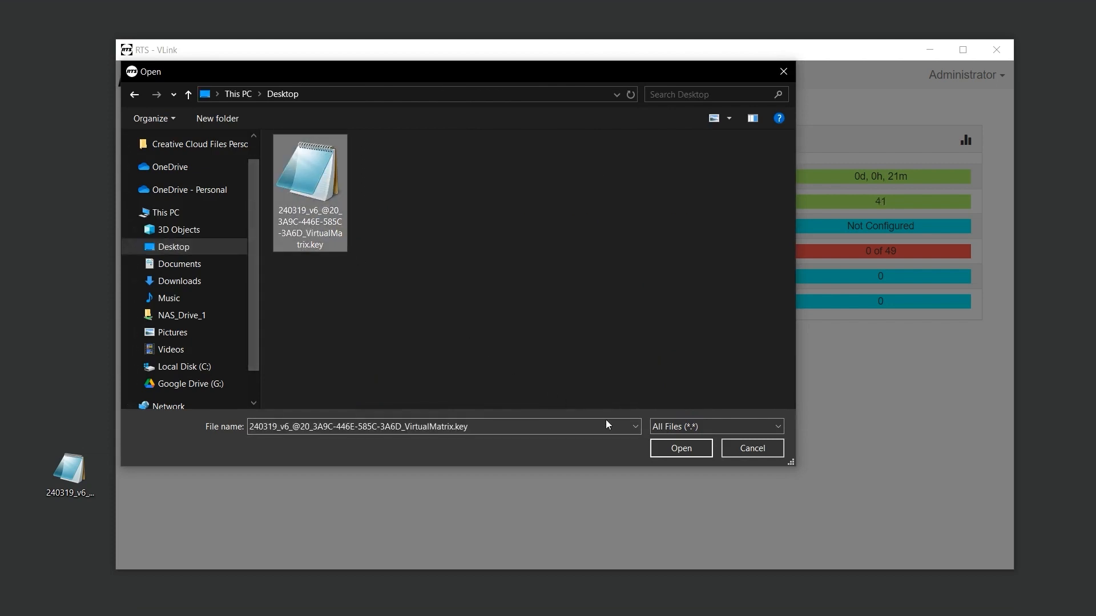
pyautogui.click(679, 448)
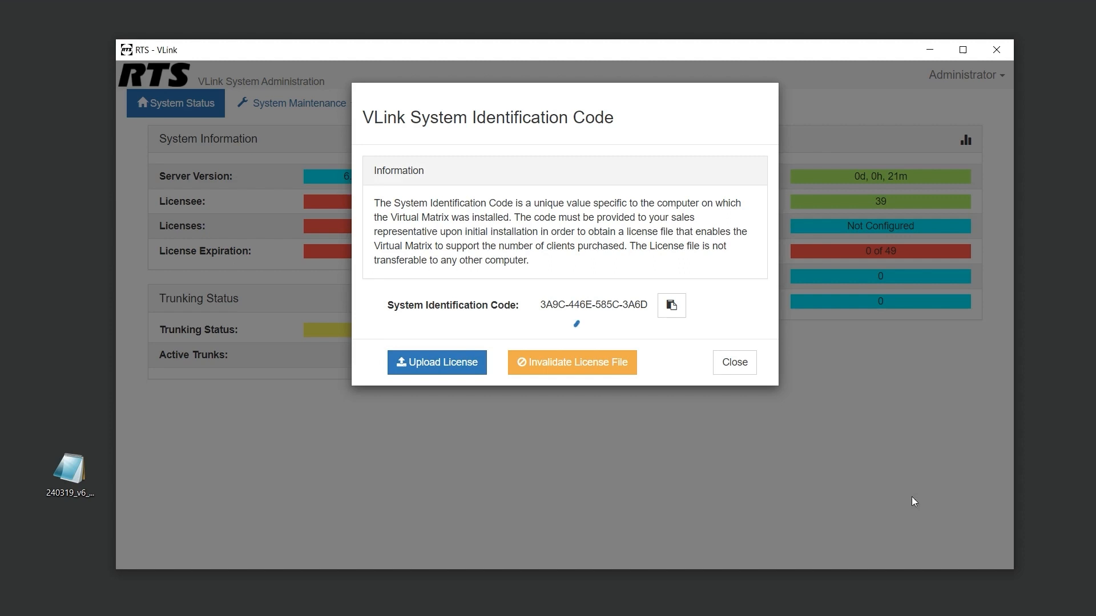
pyautogui.click(734, 362)
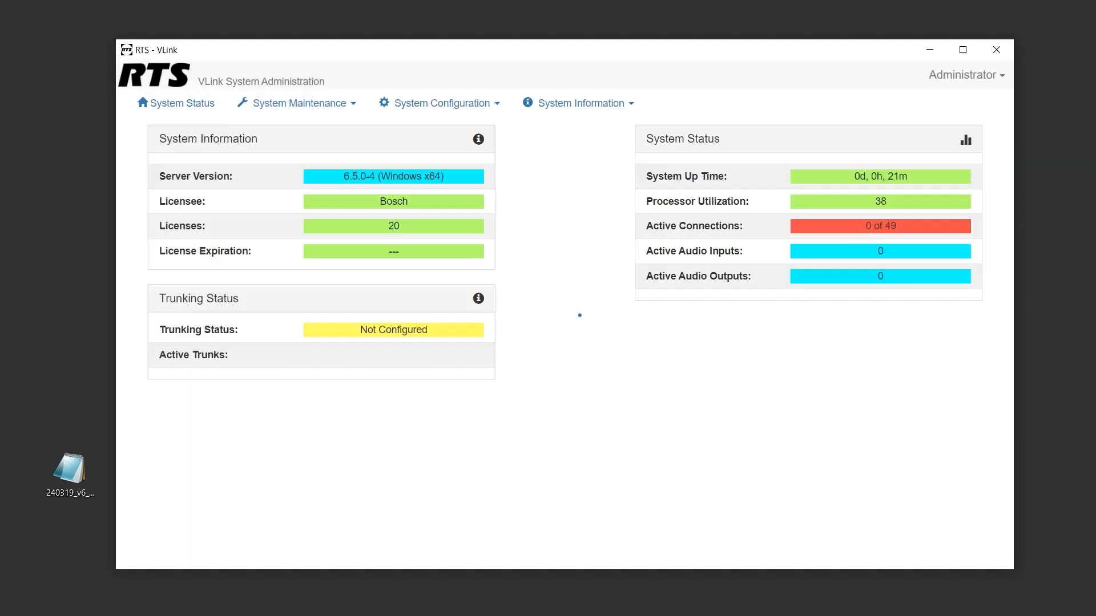